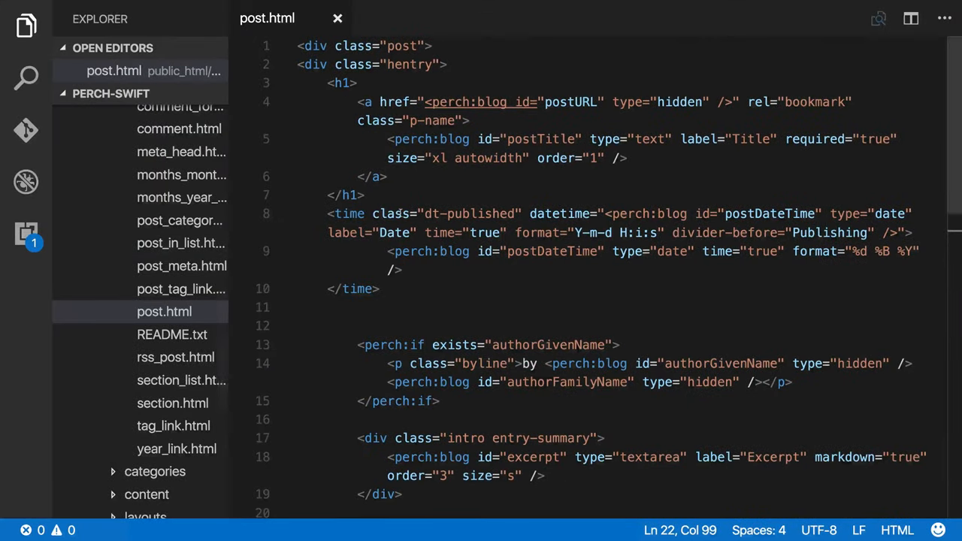
- Scroll down post.html to the Post textarea field inside the entry-content div
scroll("down", 3)
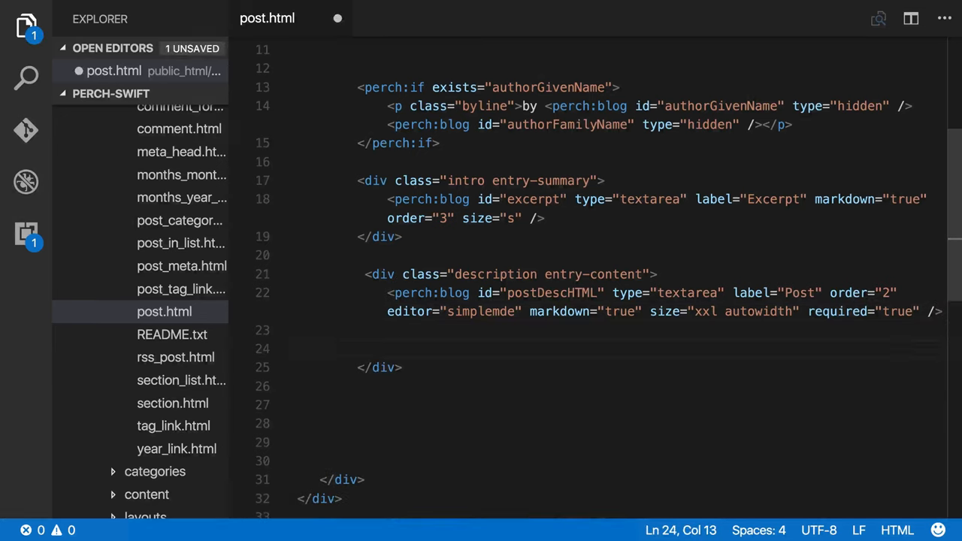
- Type a <perch:blocks> wrapper holding an empty <perch:block></perch:block> pair
type("<perch:bl")
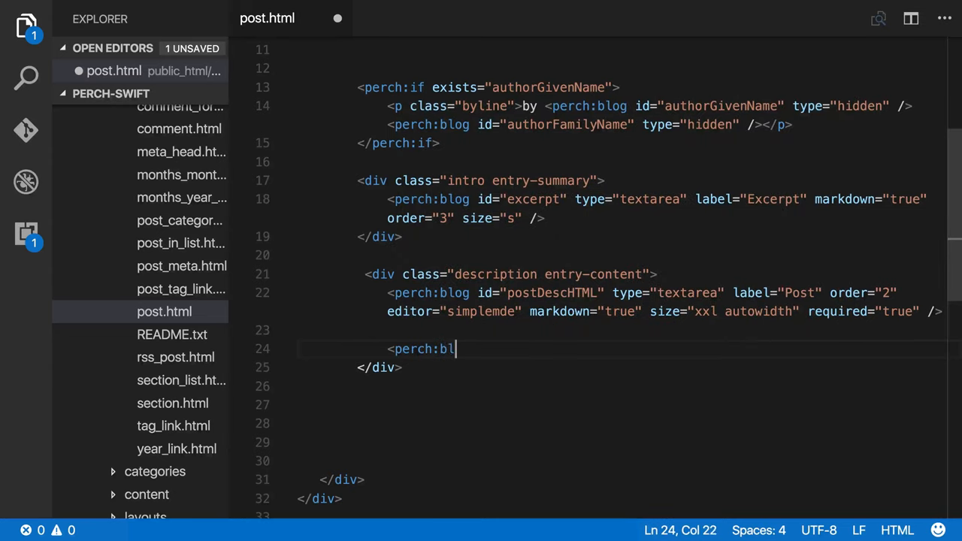
type("ocks>")
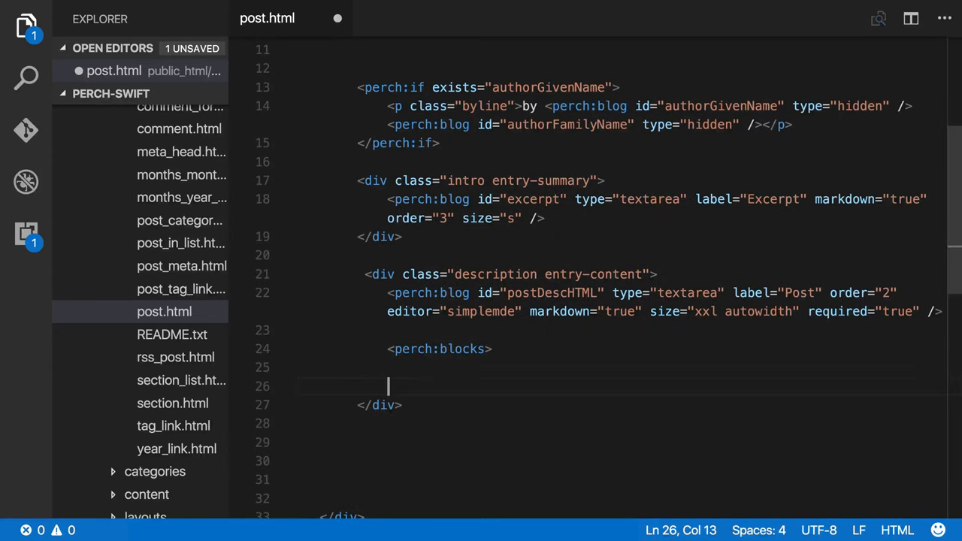
type("</perch:")
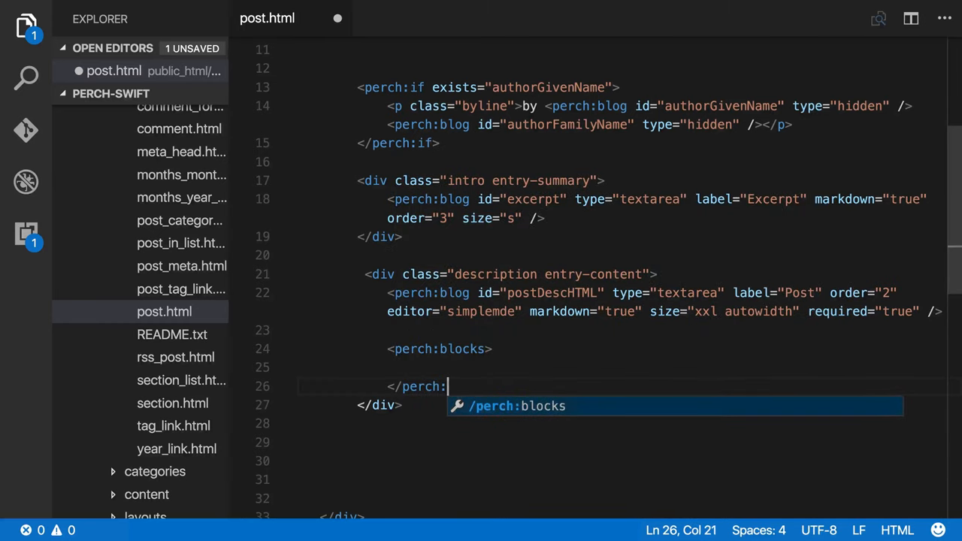
type("blocks>")
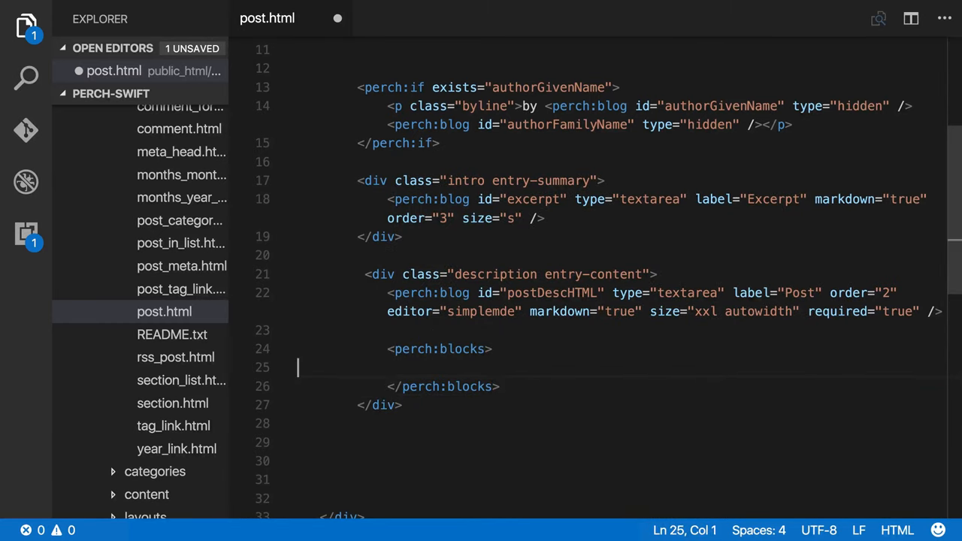
type("<")
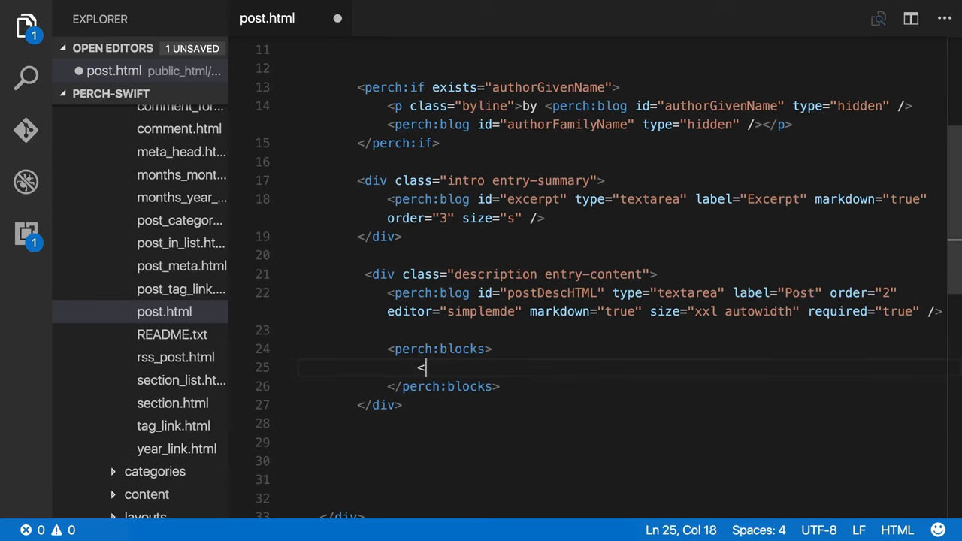
type("perch")
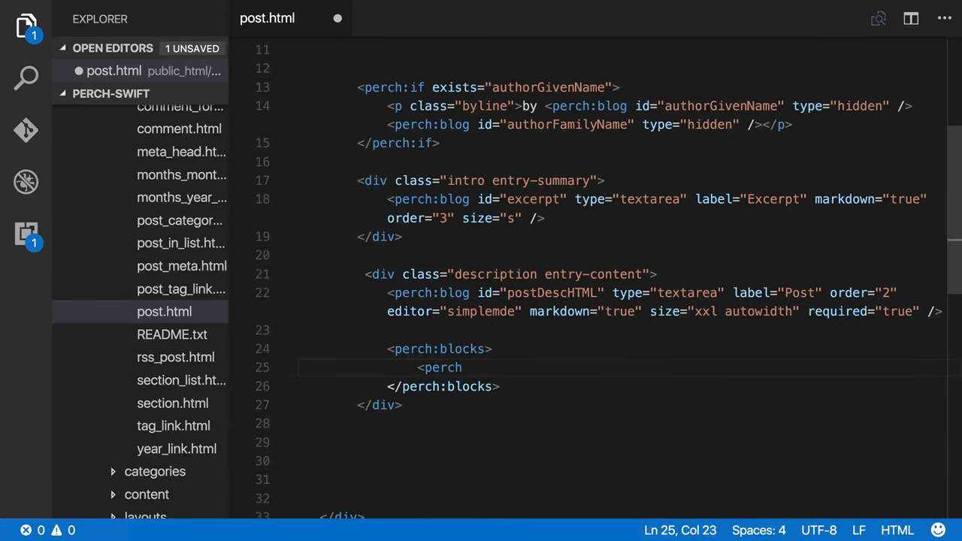
type(":block>")
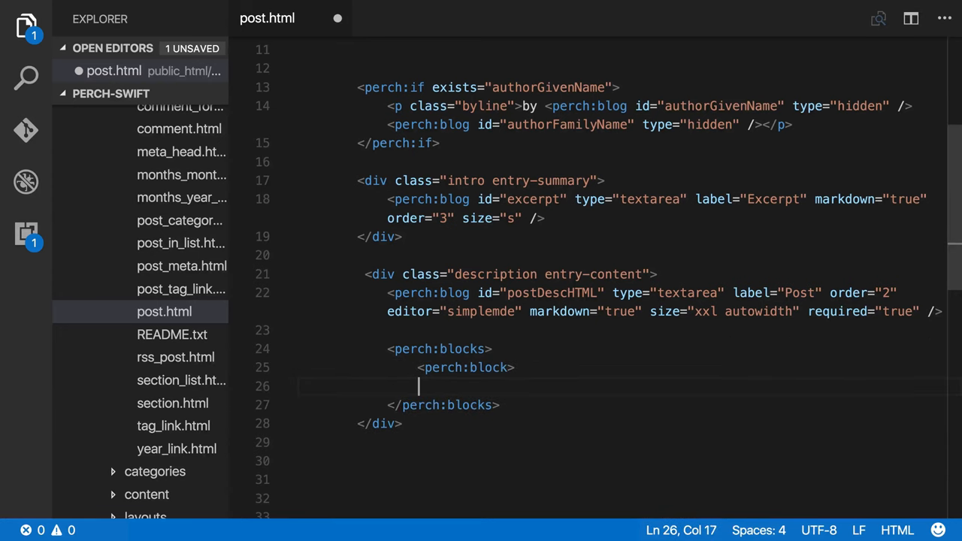
type("</")
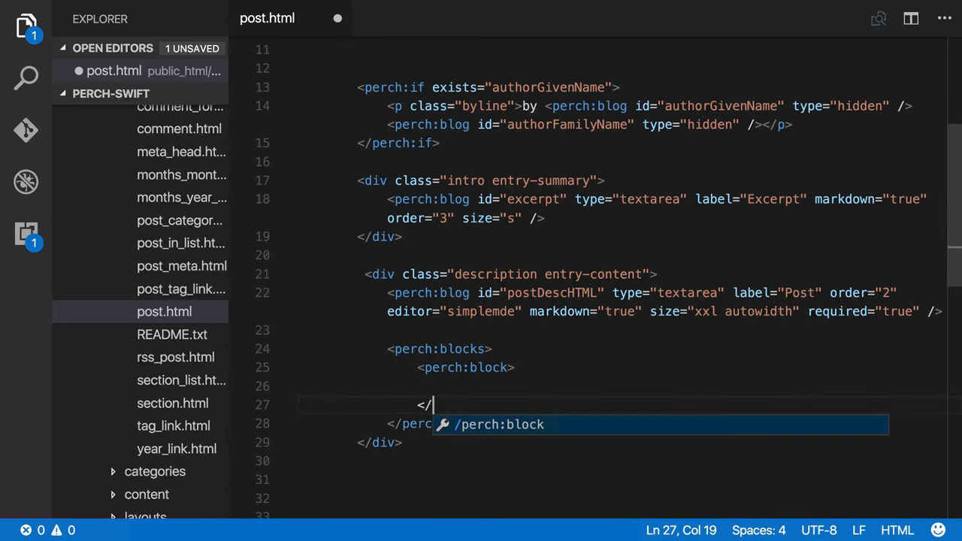
type("perch:block>")
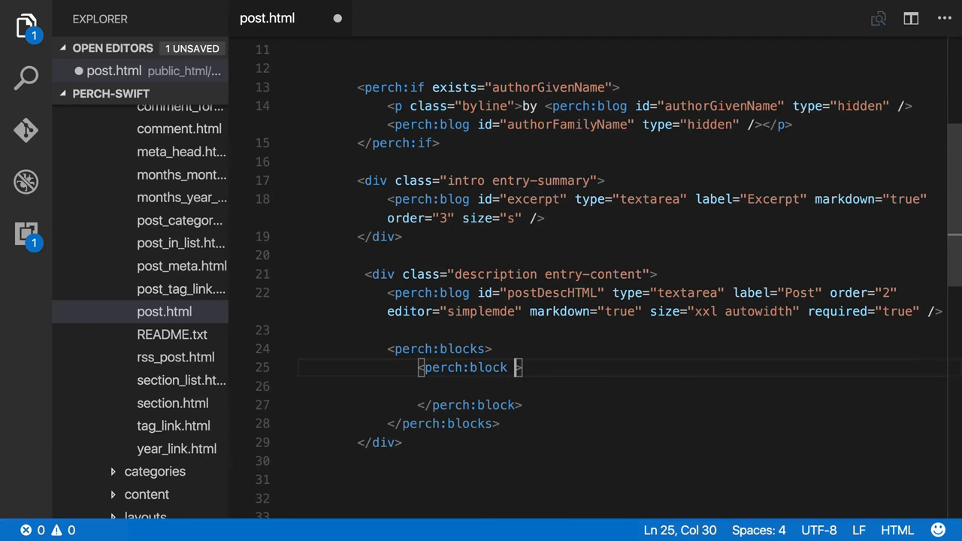
- Add type="text" and label="Text" attributes to the opening perch:block tag
type("type")
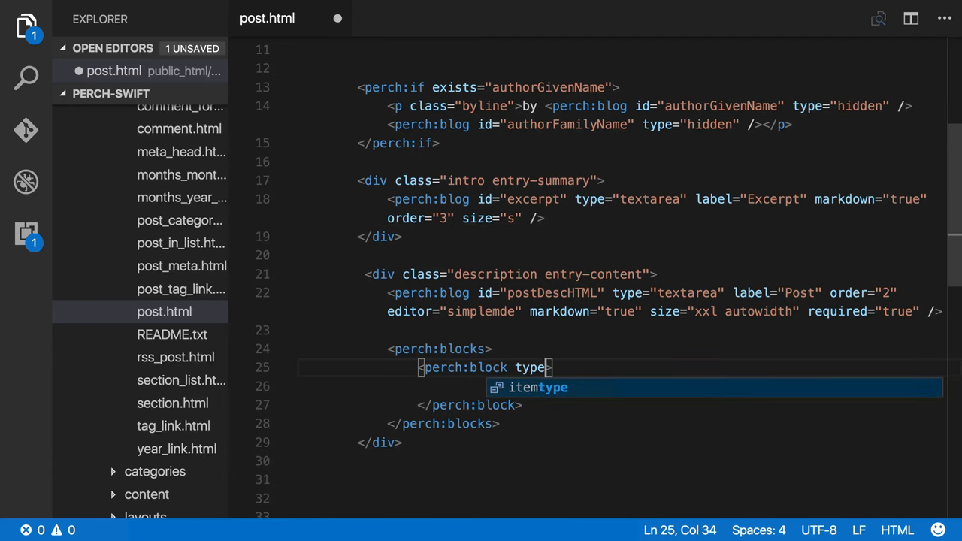
type("=\"")
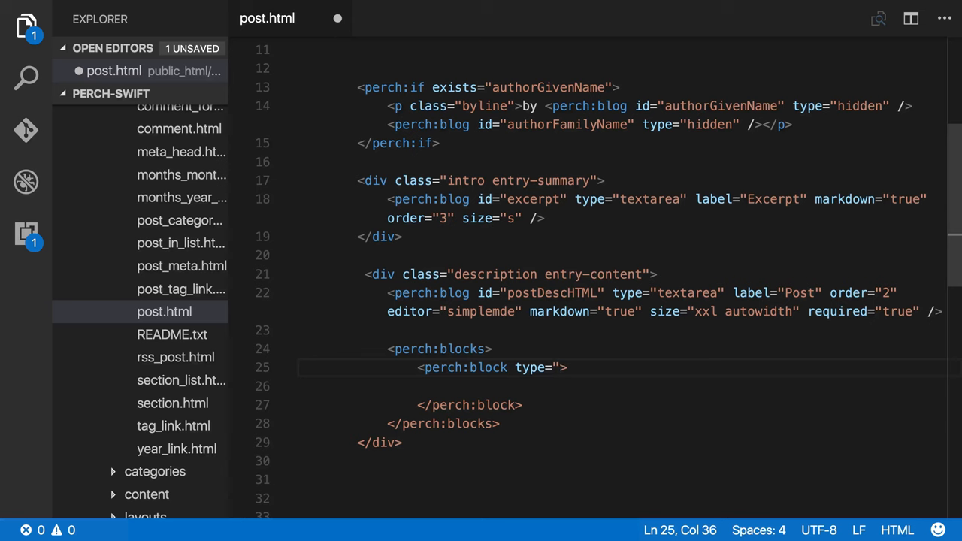
type("text\" label=\"")
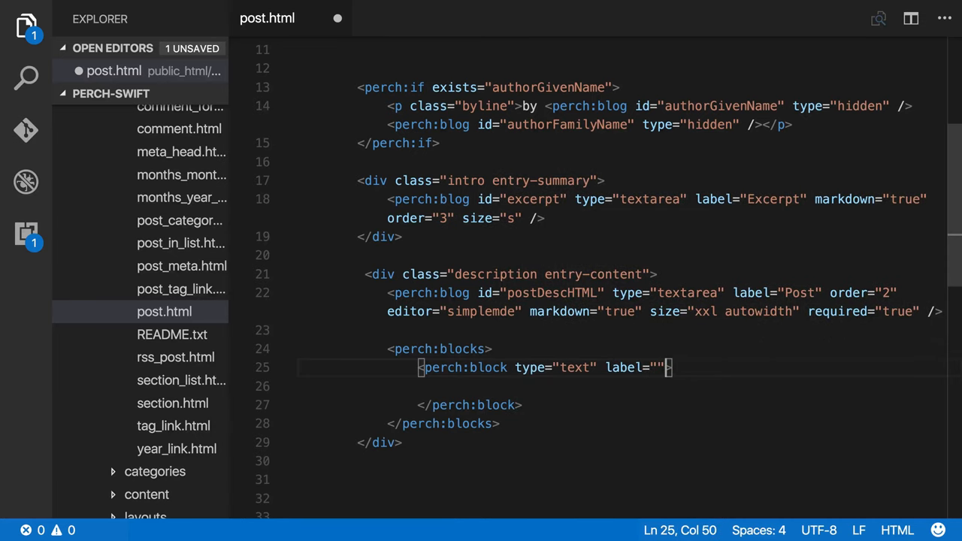
key("Backspace")
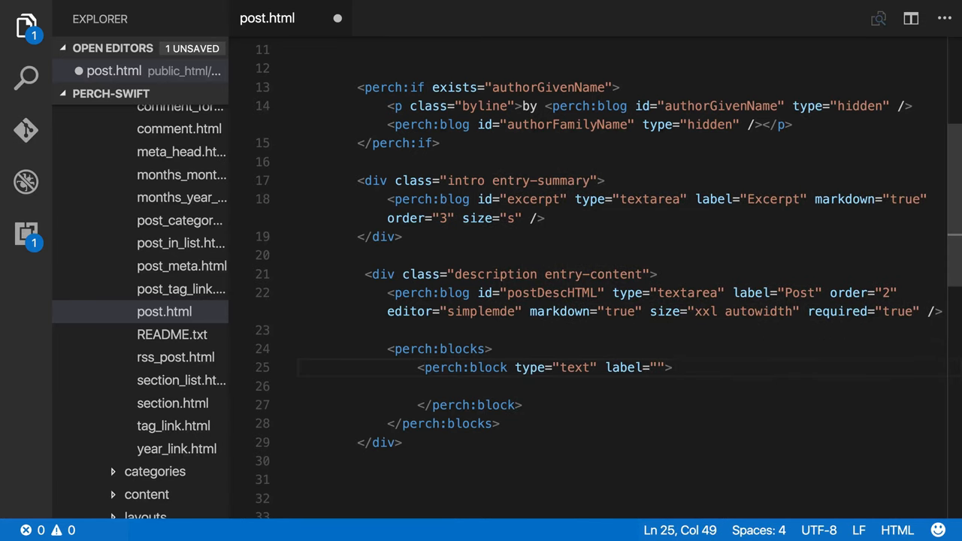
type("Text")
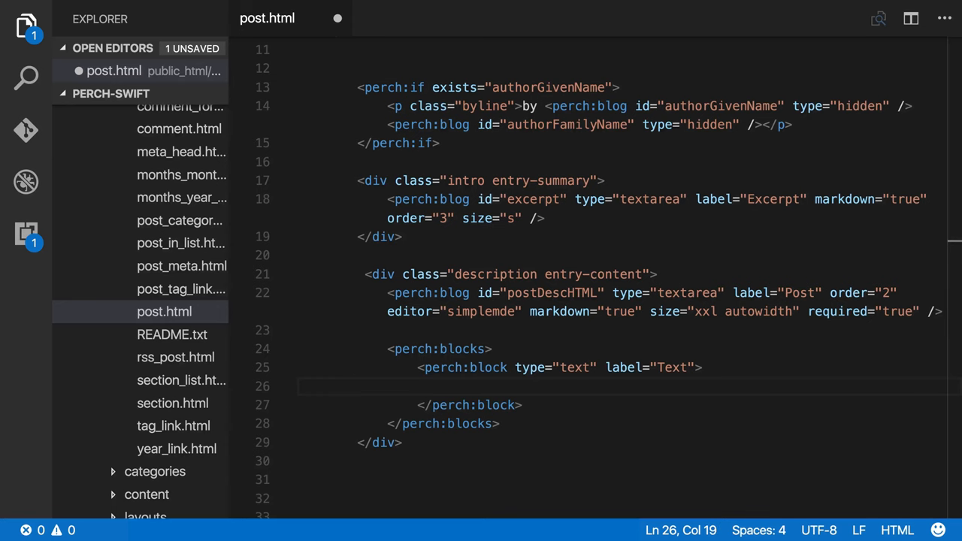
- Insert a markdown simplemde textarea field, id text, label Content, size m, into the block
type("<per")
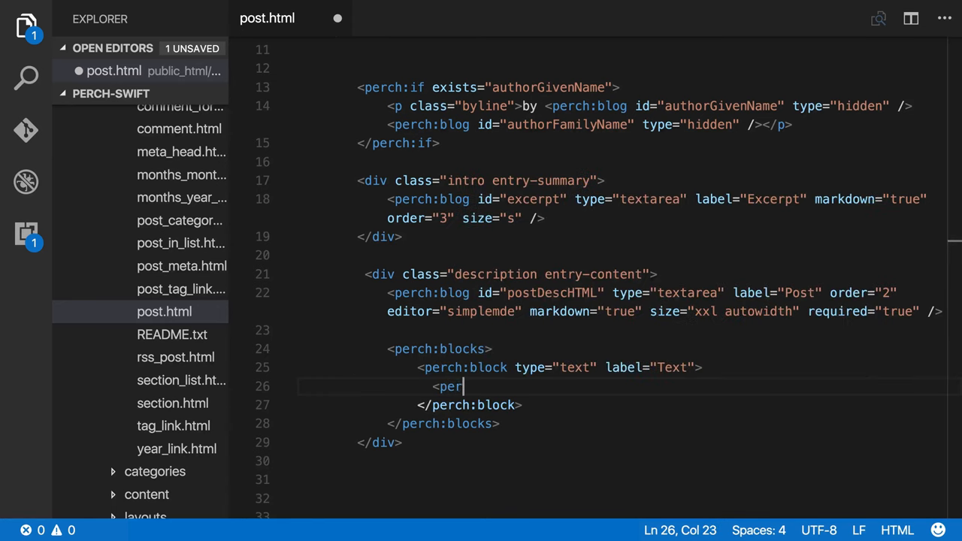
type("ch:blog")
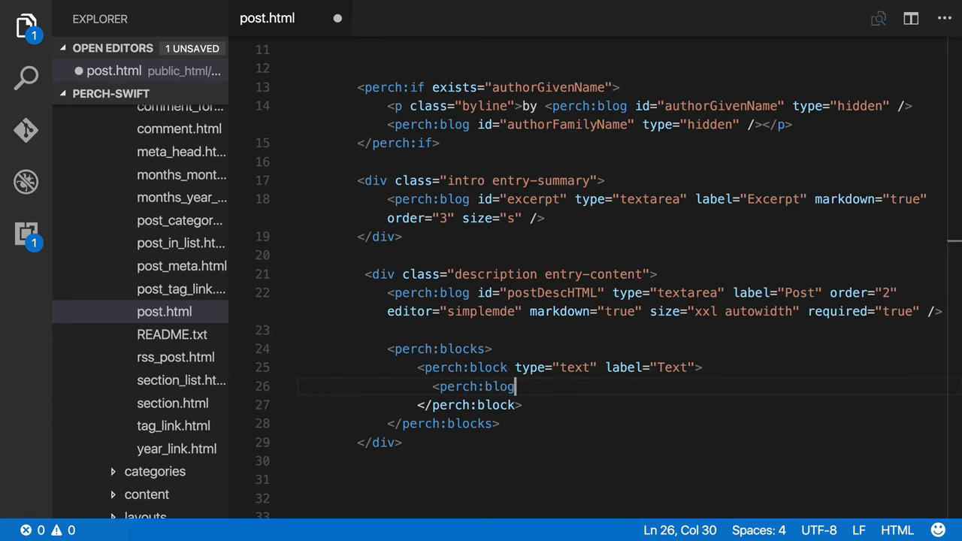
type("type")
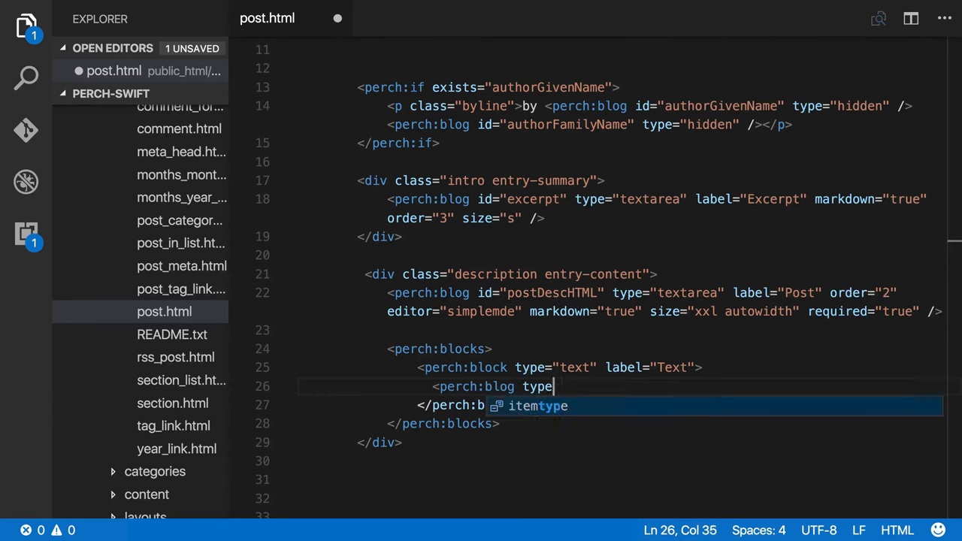
type("=\"text\"")
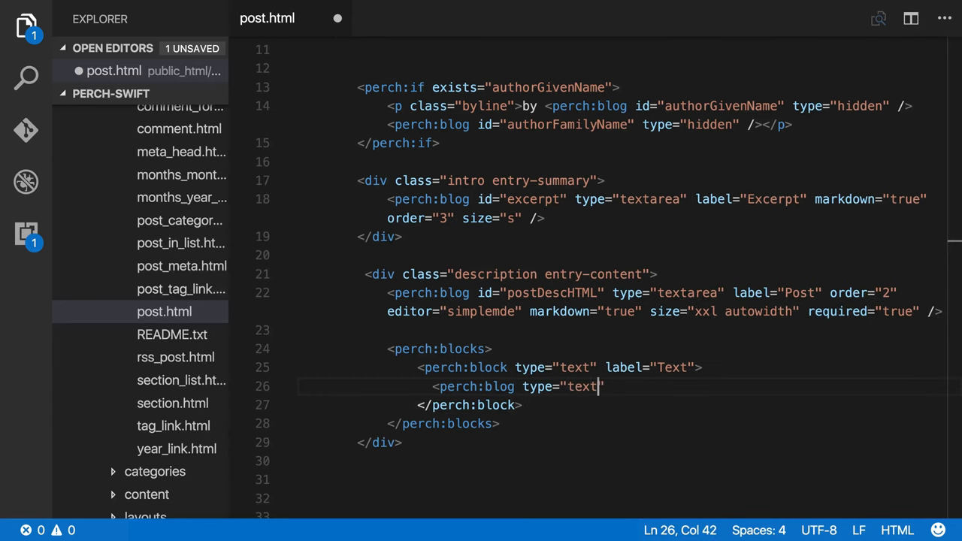
type("area")
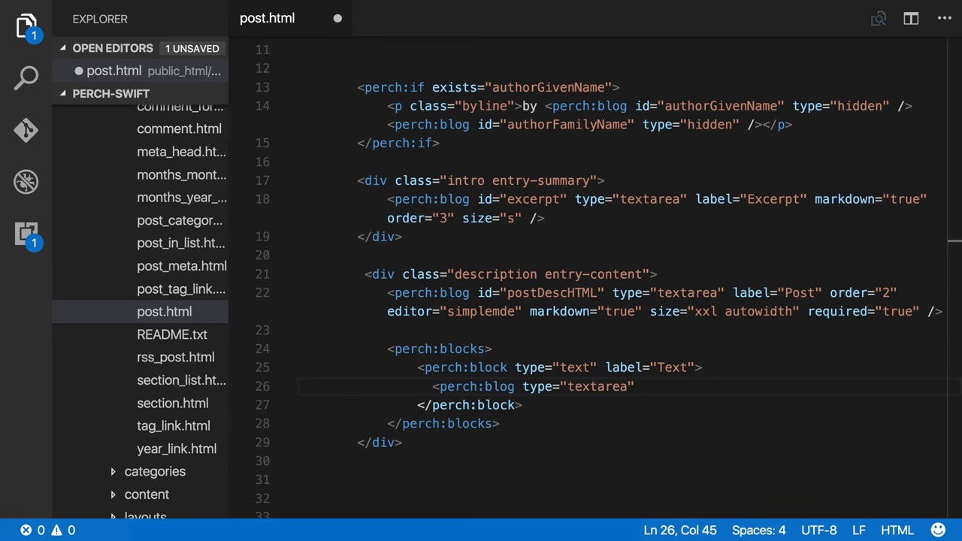
type("markdown=\"\"")
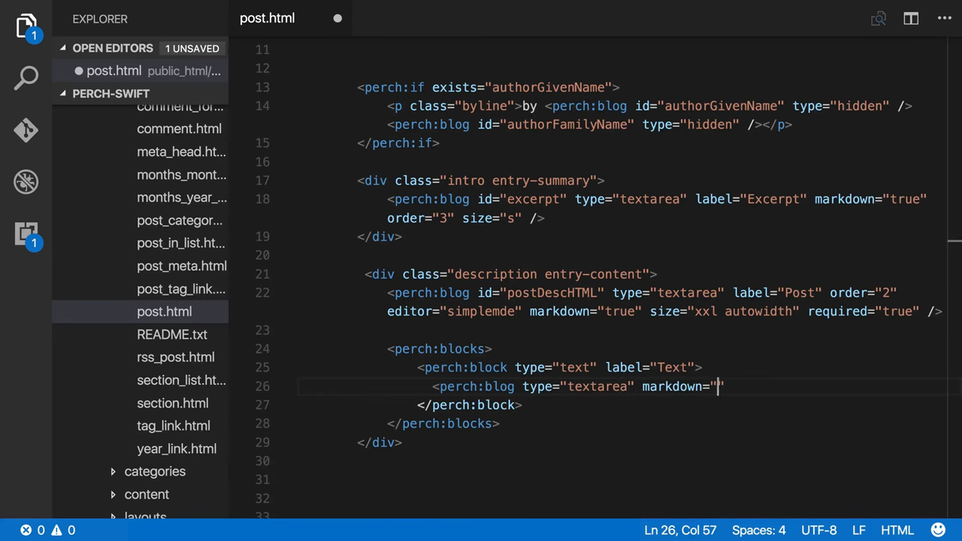
type("true\" editor=\"simplemde\"")
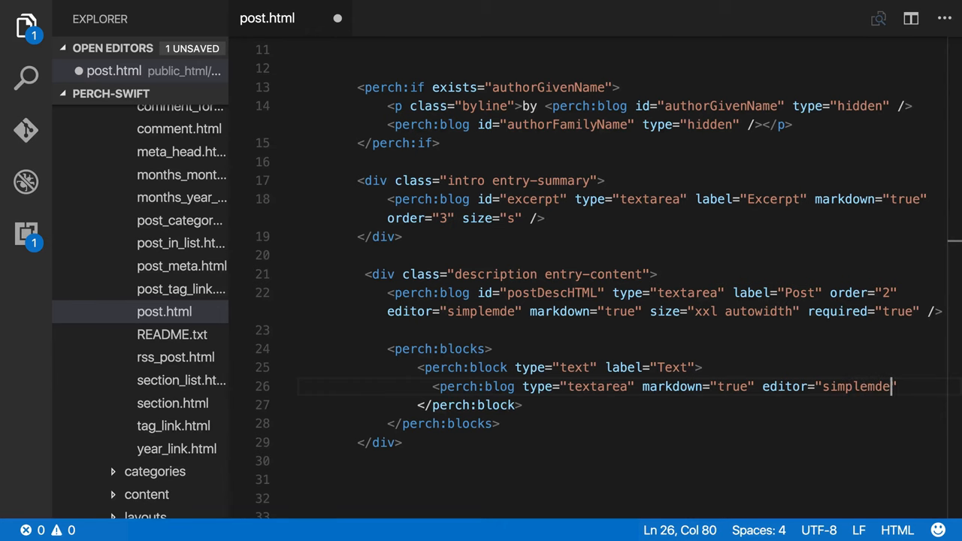
type("id=\"text\"")
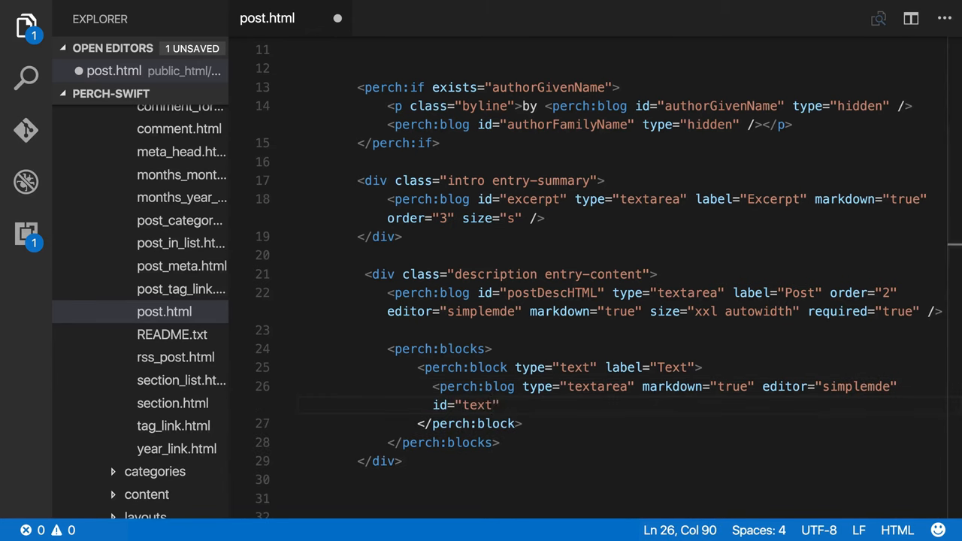
type("label=\"")
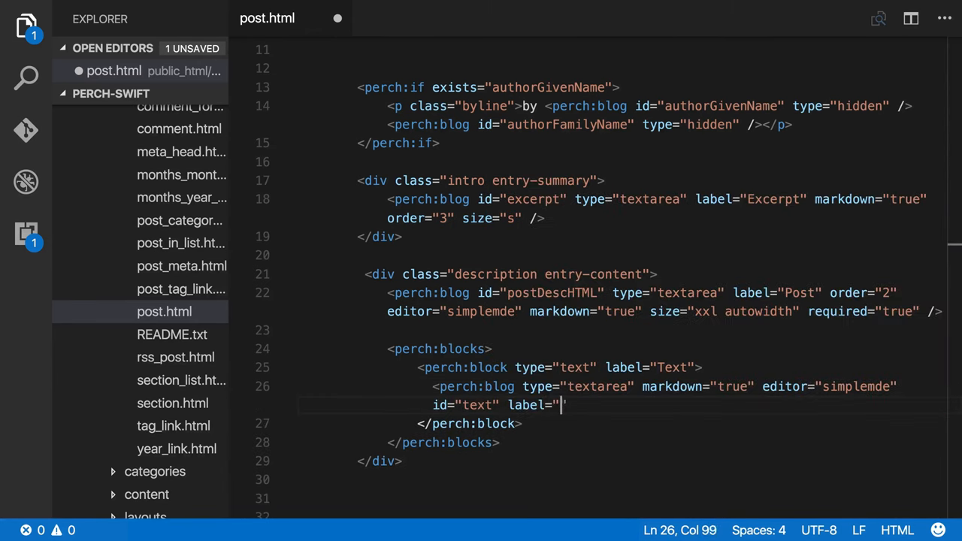
type("Content\" size=\"m\" />")
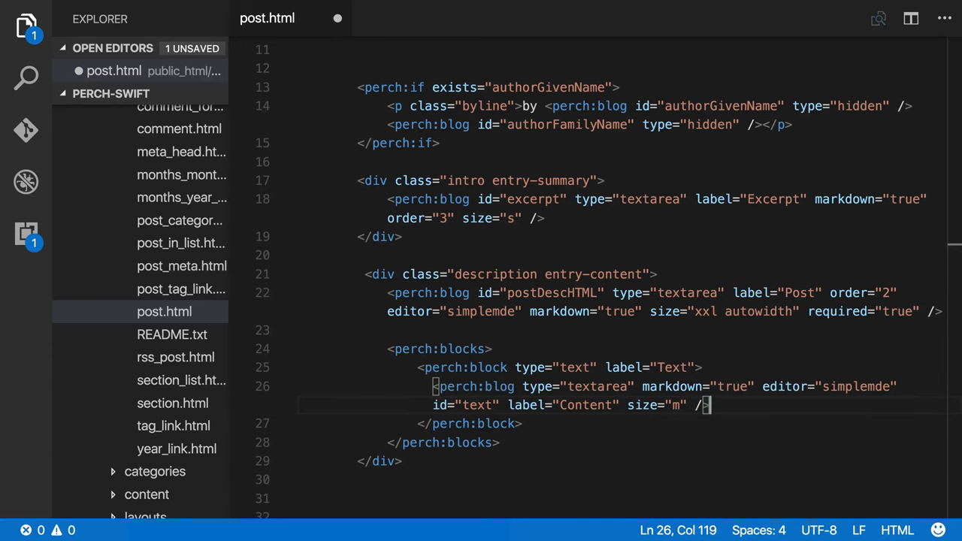
left_click(525, 423)
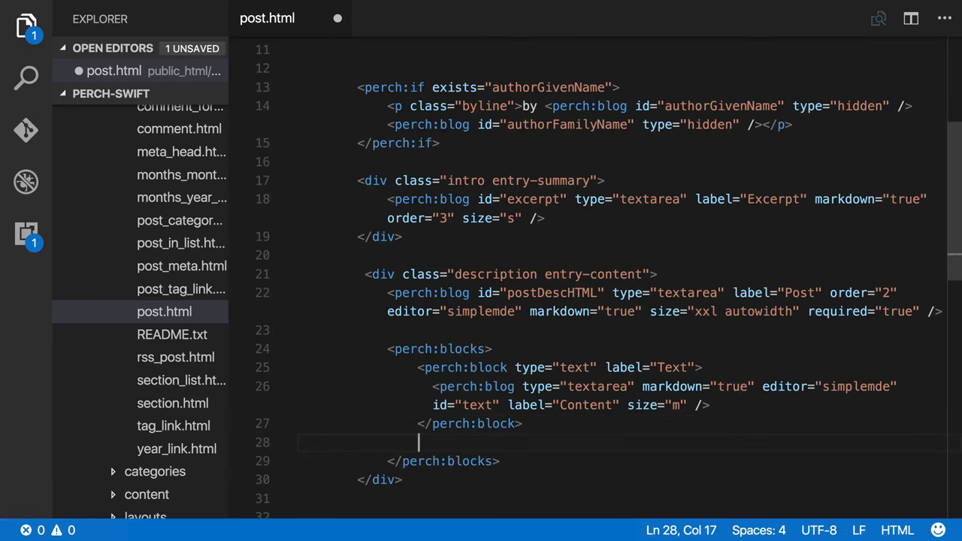
- Start a second perch:block with type="figure" and label="Figure"
type("<e")
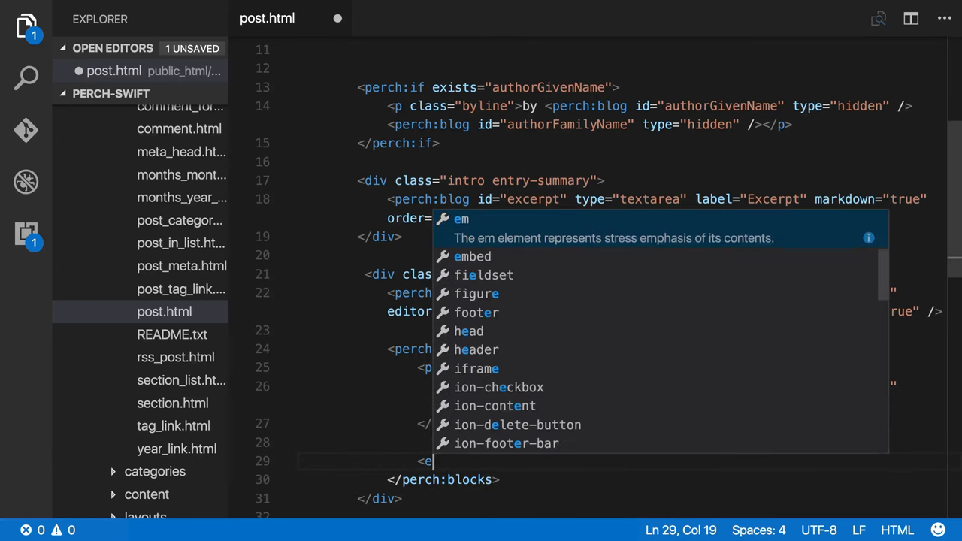
type("erch")
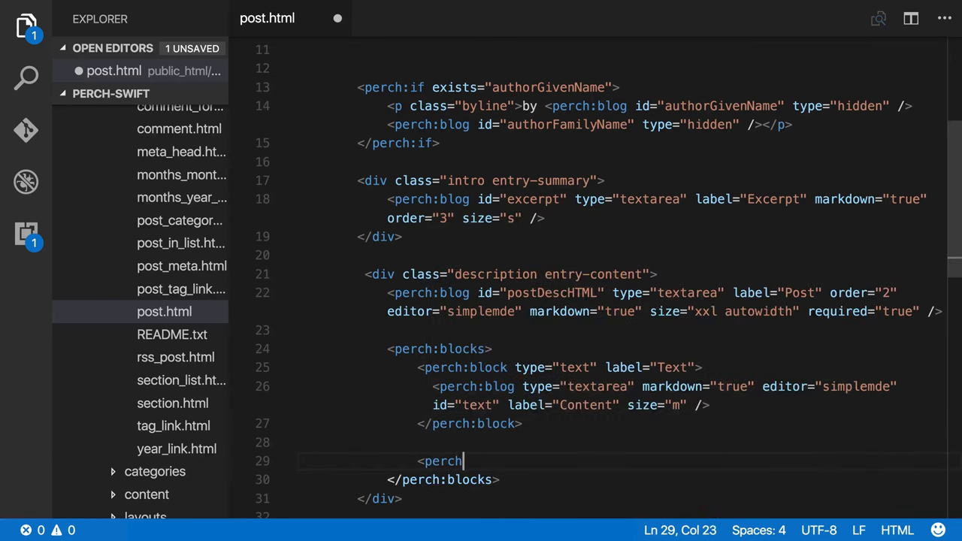
type(":block type")
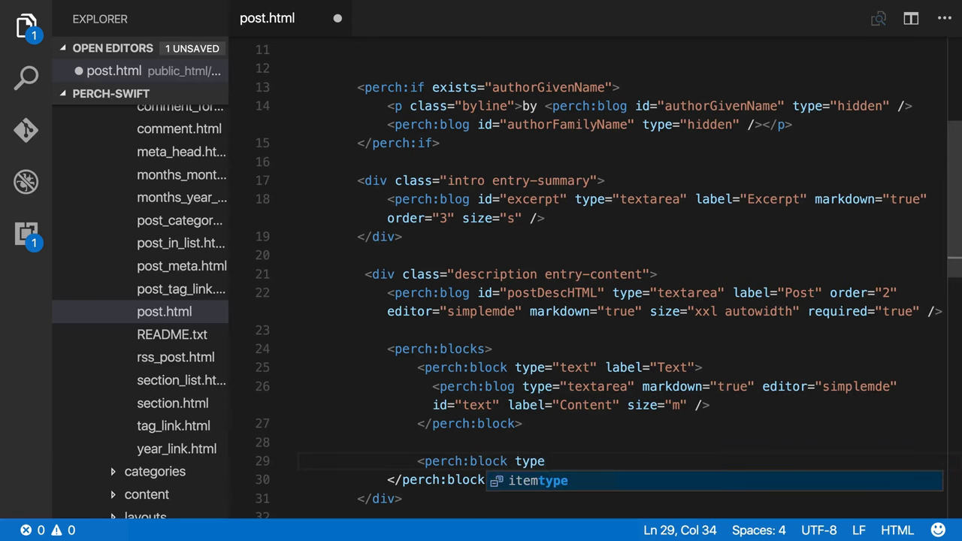
type("=\"figu")
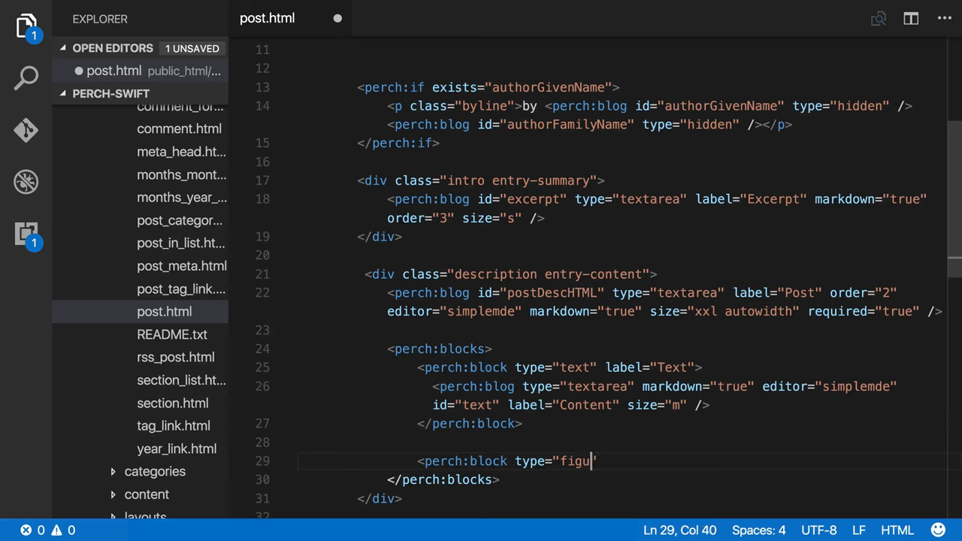
type("re\"")
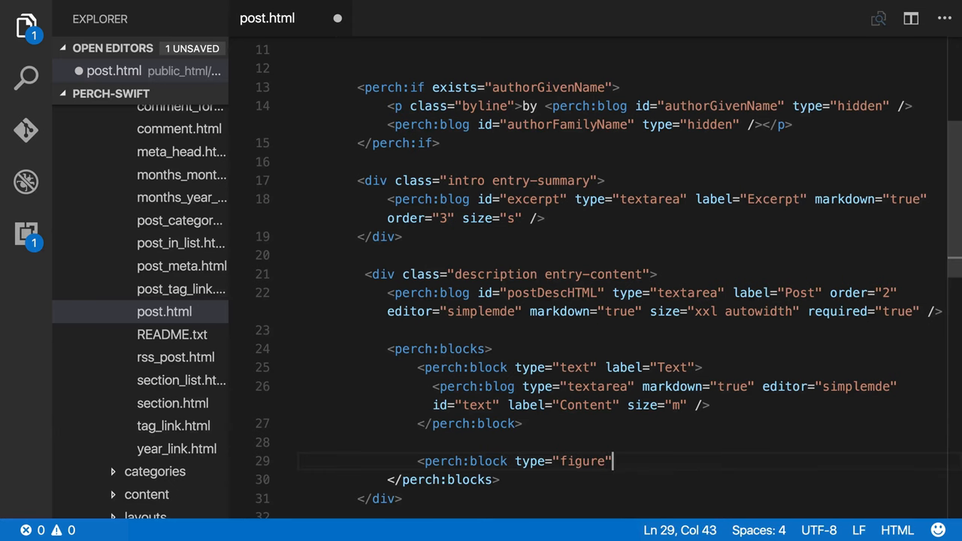
type("label=\"Figure\">")
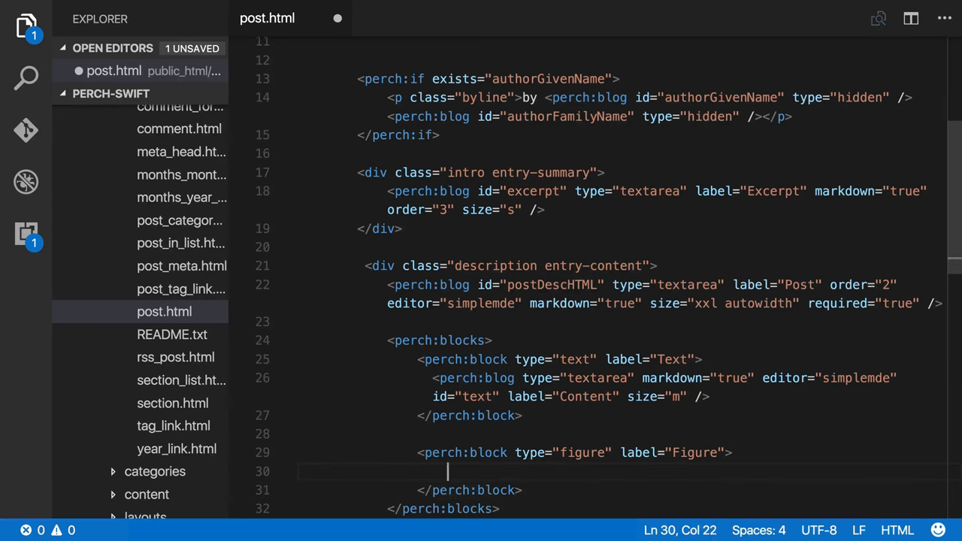
- Add a perch:blog image field with id image, label Image and width 800
type("<perch:blog type=")
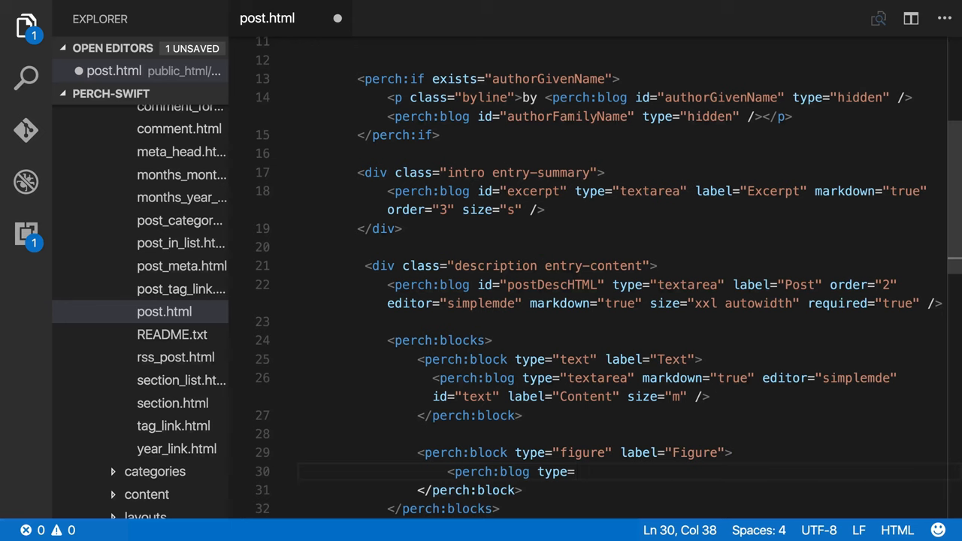
type("\"\"")
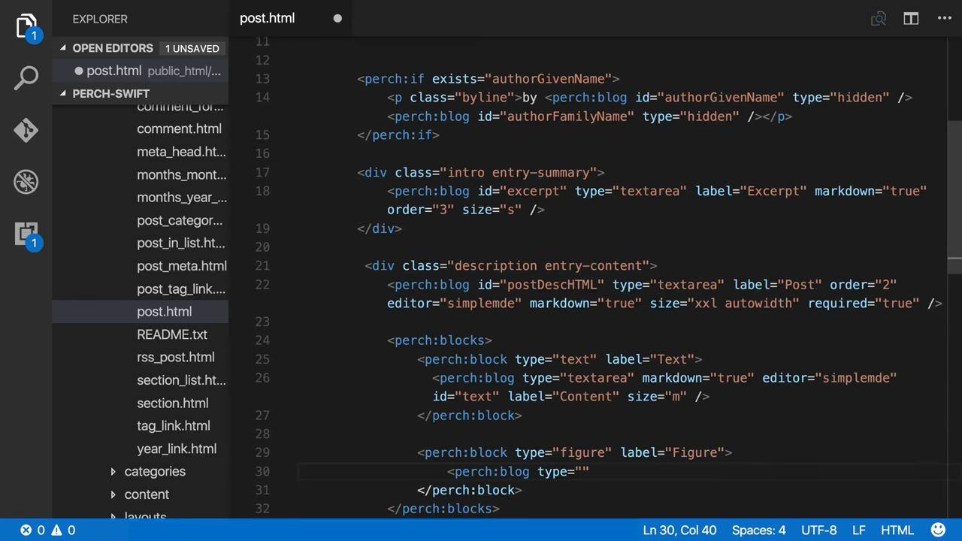
type("image")
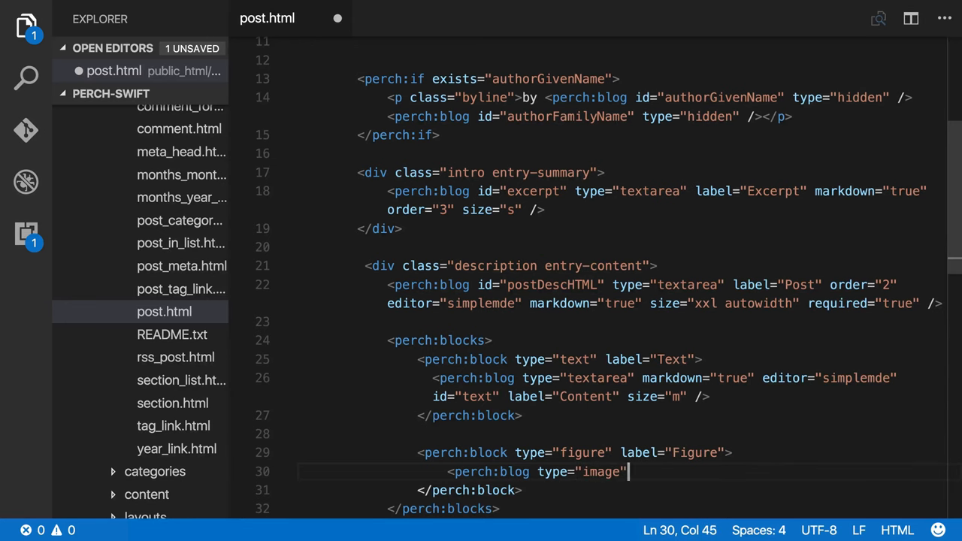
type("id=\"image\" l")
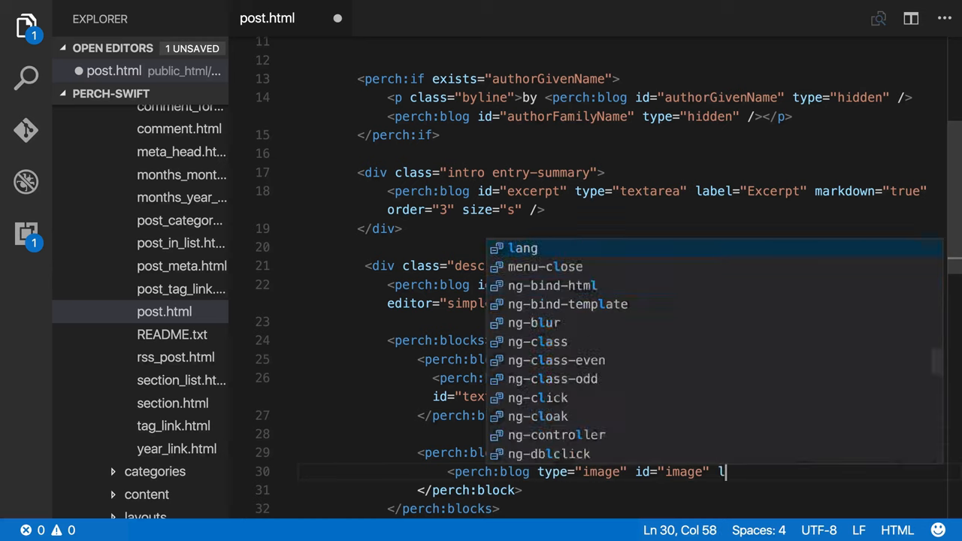
type("abel=\"Image\"")
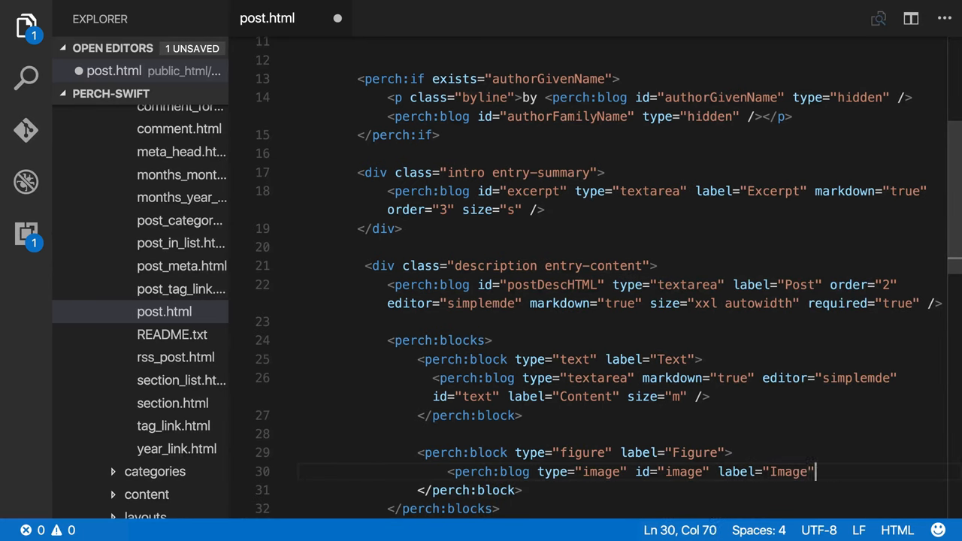
type("width=\"800\"")
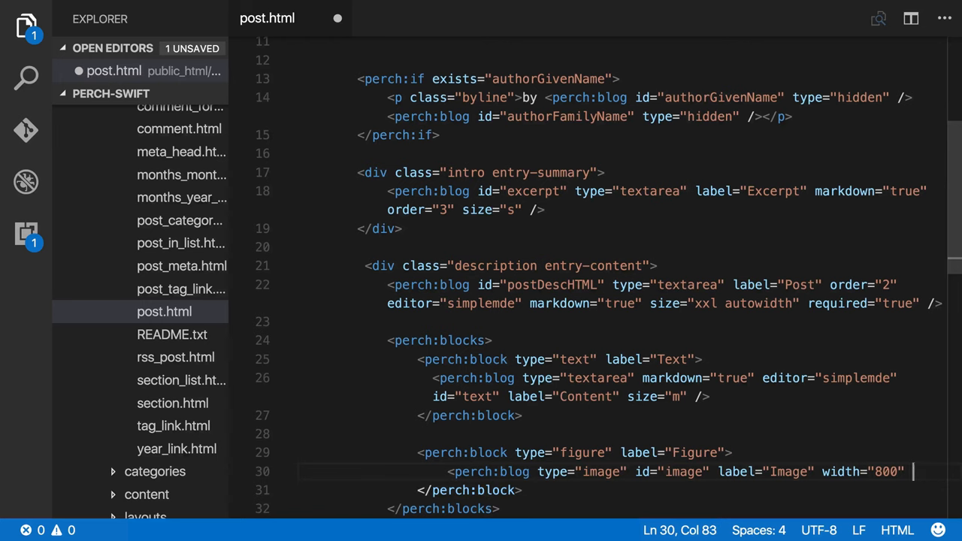
type("/>")
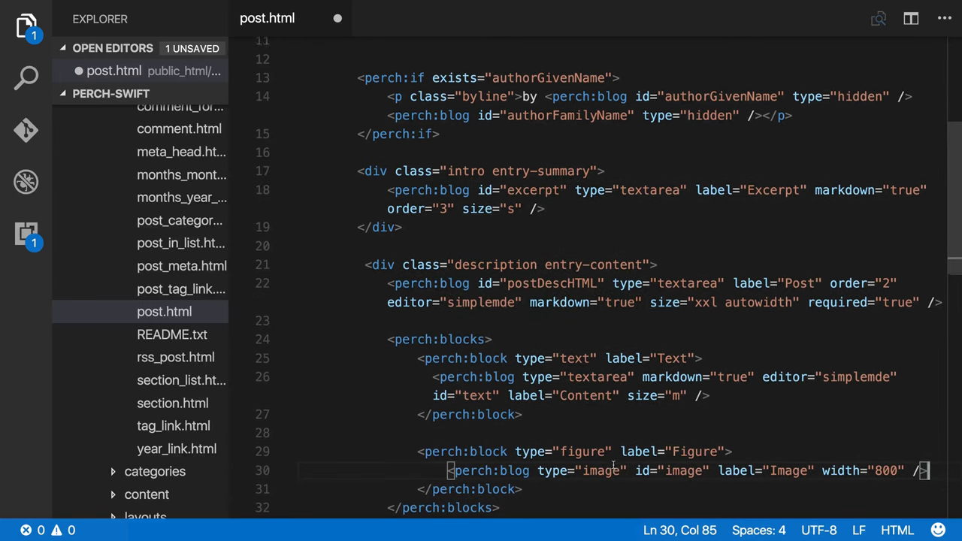
scroll("down", 3)
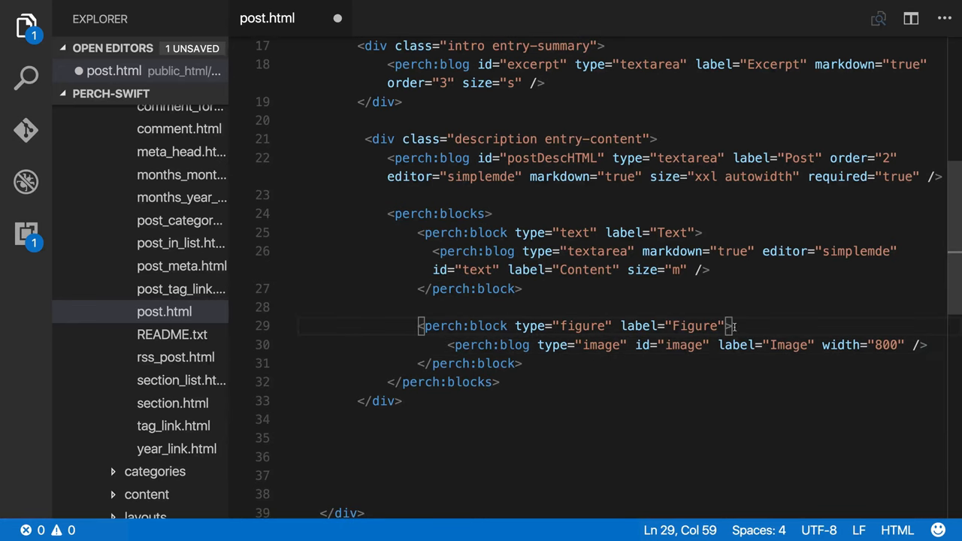
- Wrap the image field in <figure></figure> tags
type("<figure>")
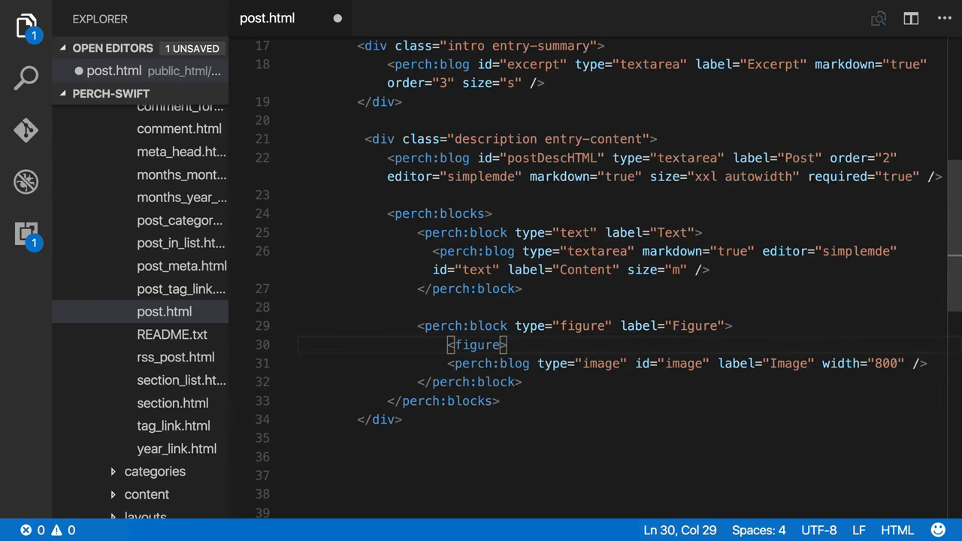
left_click(927, 363)
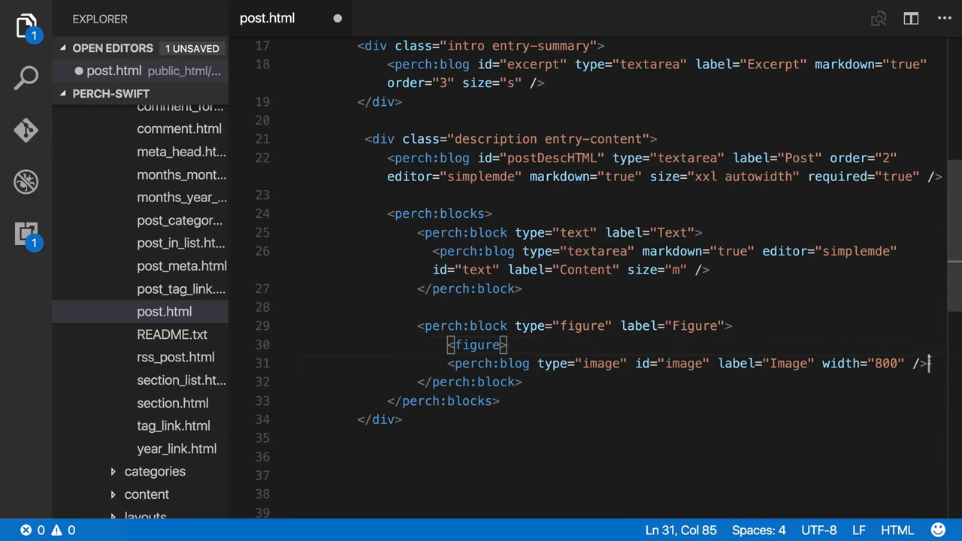
type("</figure>")
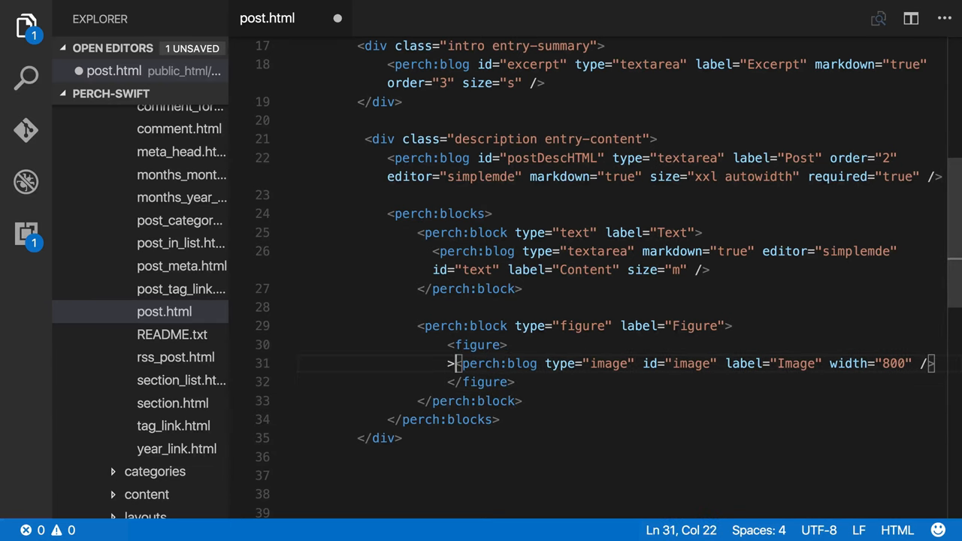
key("Backspace")
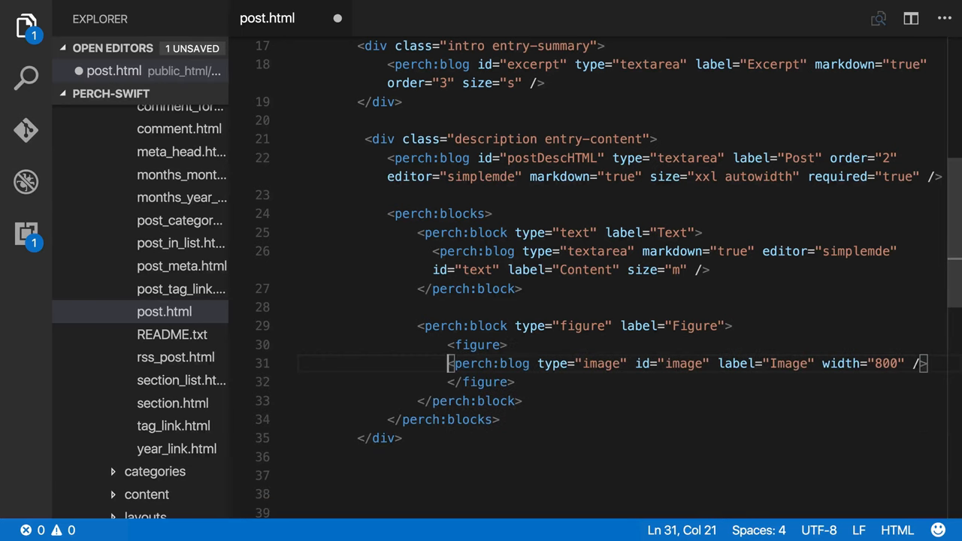
- Place the image field in an img src, with an Alt text field as alt
type("<img src=\"")
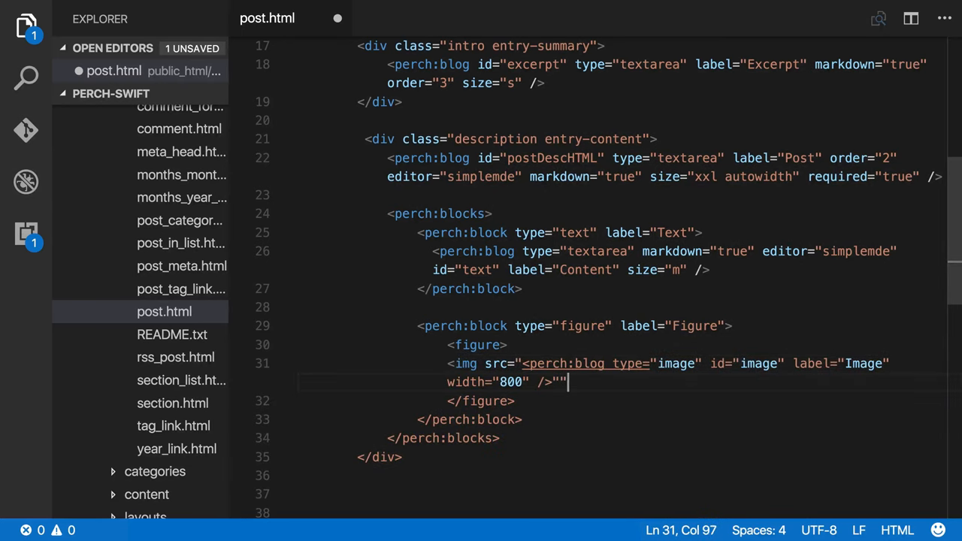
type("alt=\"\"")
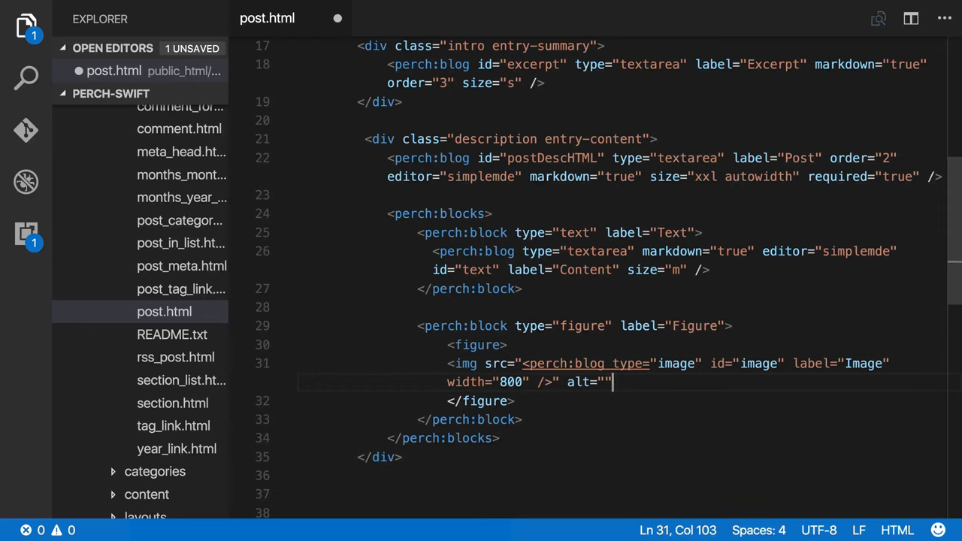
type("<perch:blog id=")
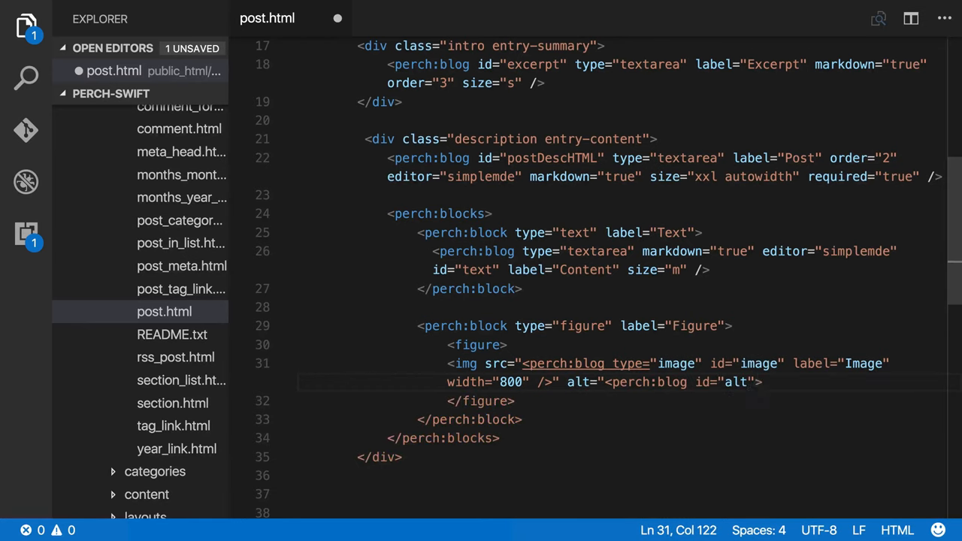
type("type=\"text\"")
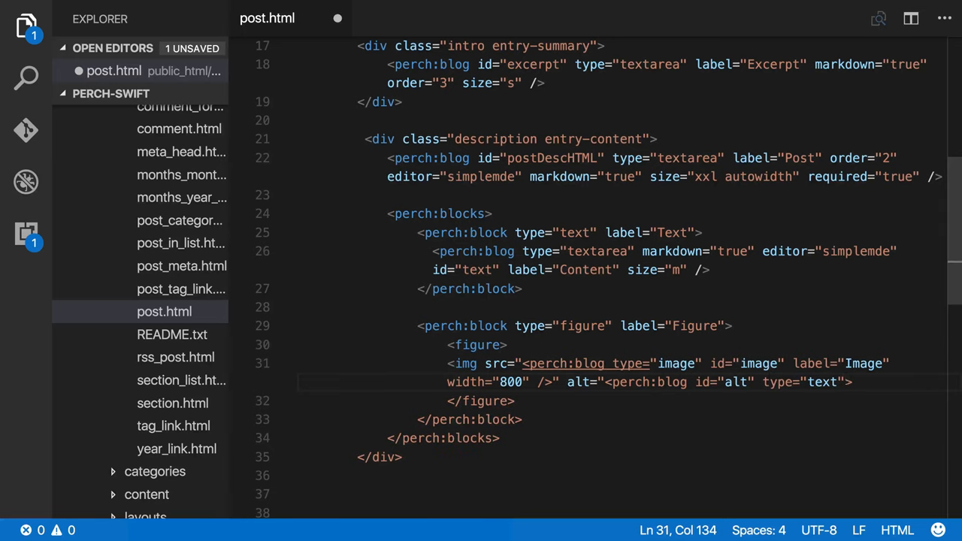
type("label=\"Alt text\" /")
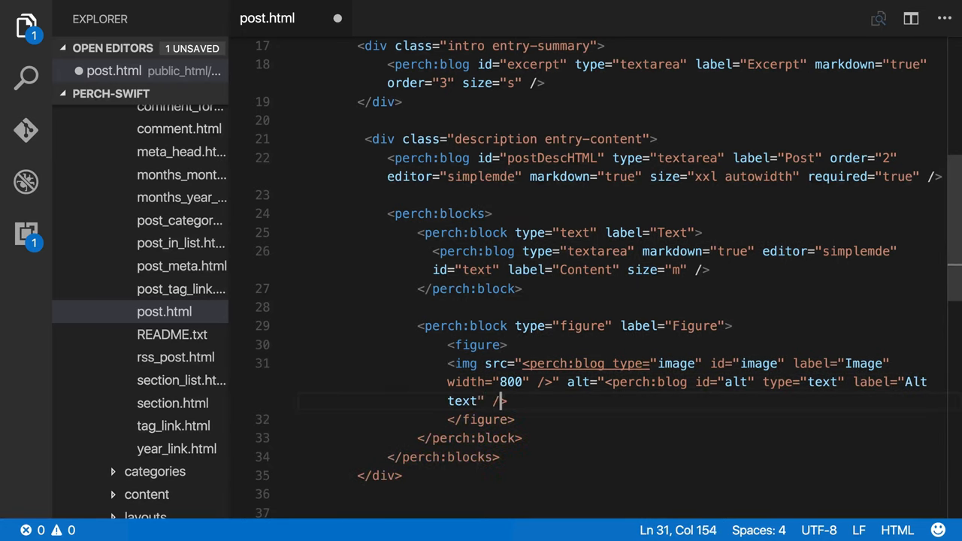
type("\">")
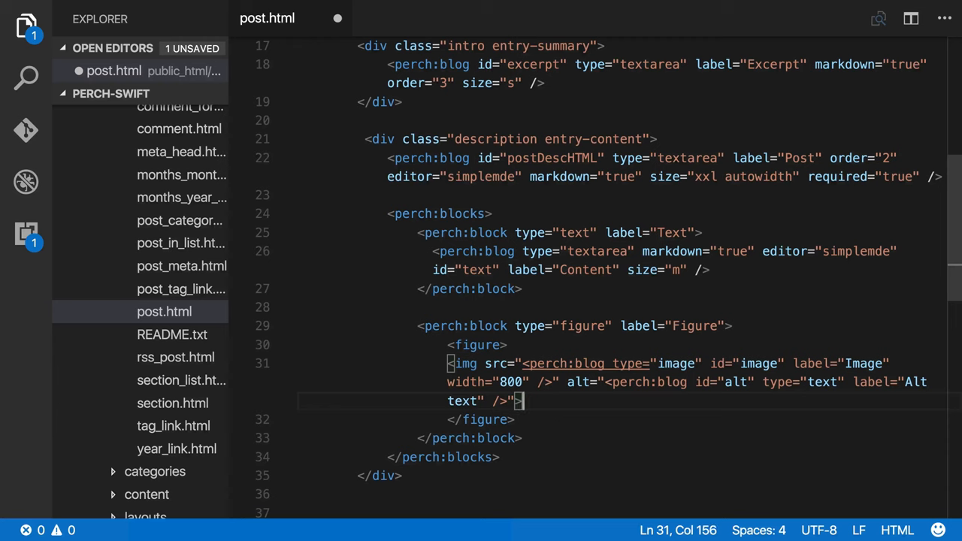
- Add a figcaption below the img containing a smarttext perch:blog field with id caption
key("Enter")
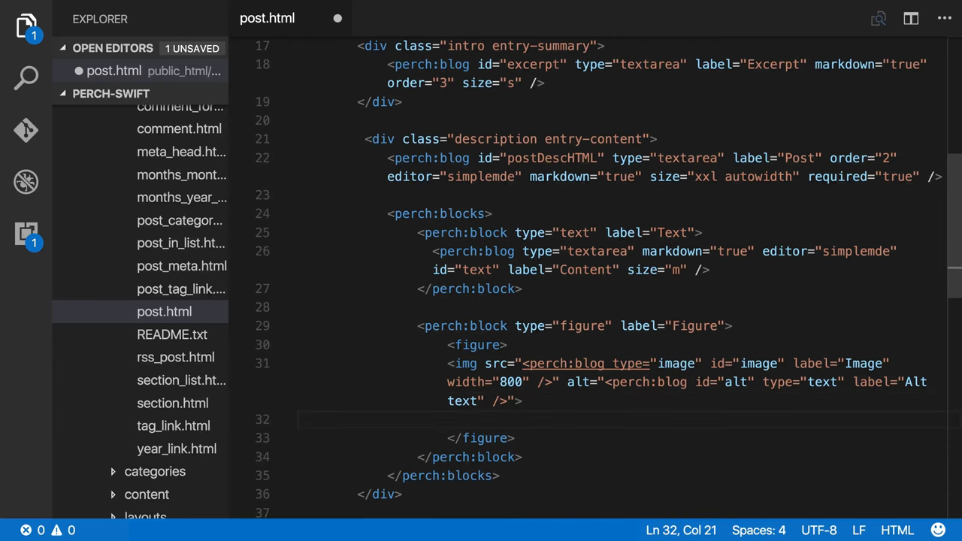
type("figcaption>")
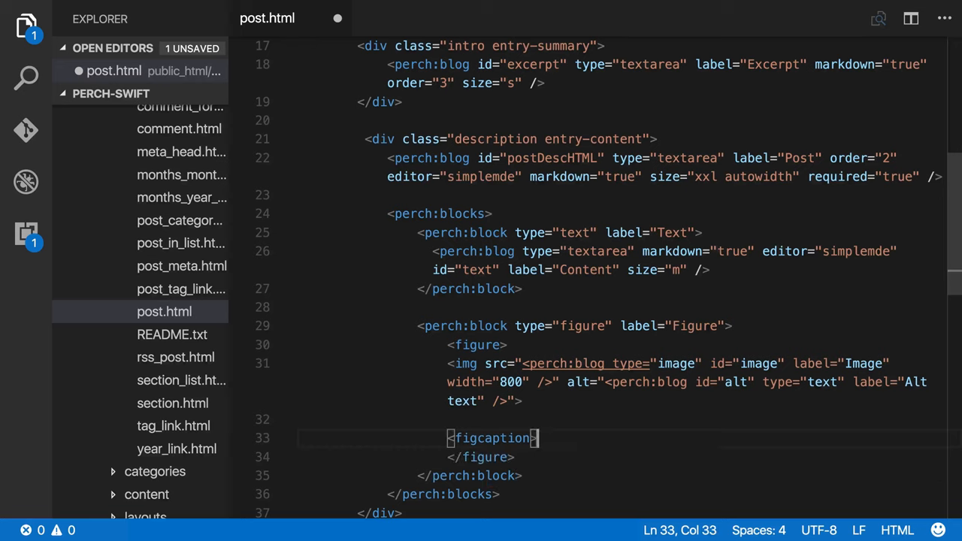
type("</figcaption>")
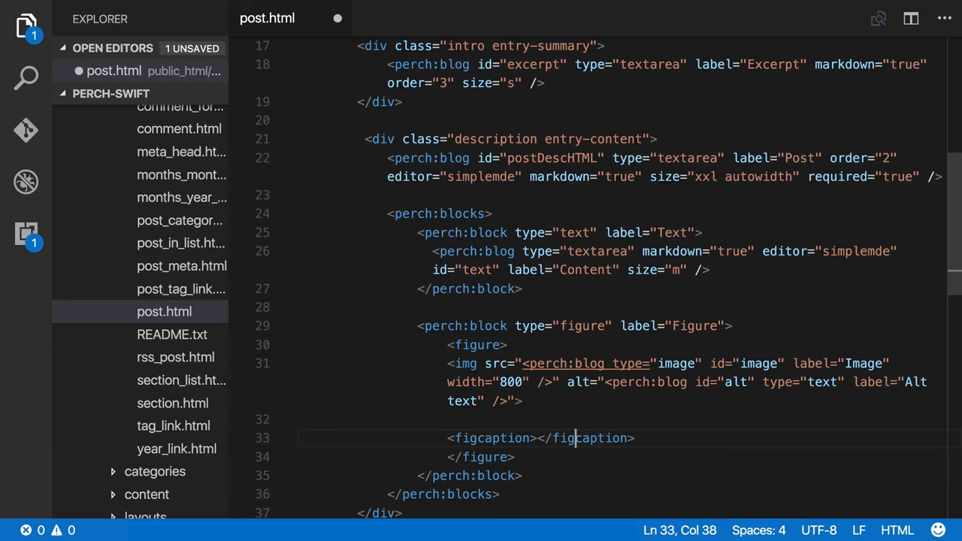
type("perch:blog <")
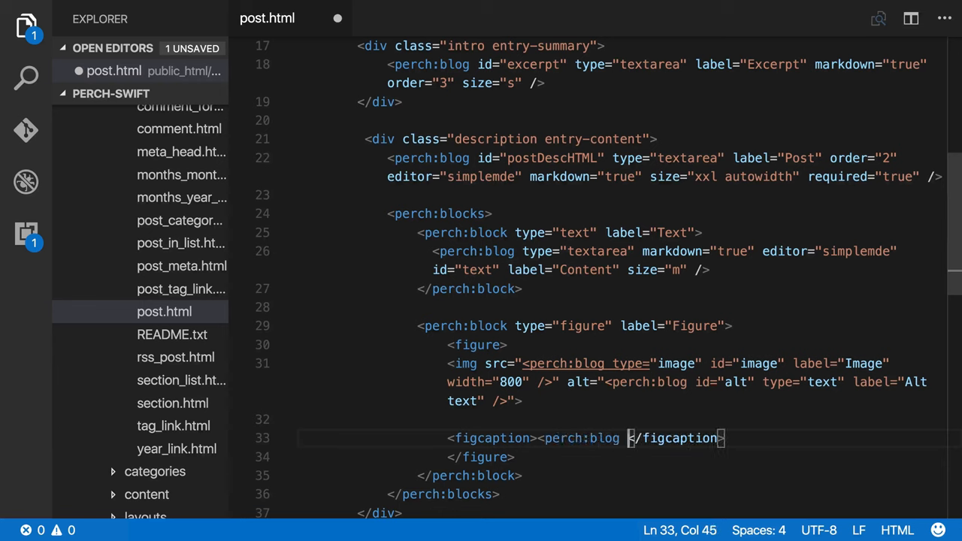
type("type=\"smarttext")
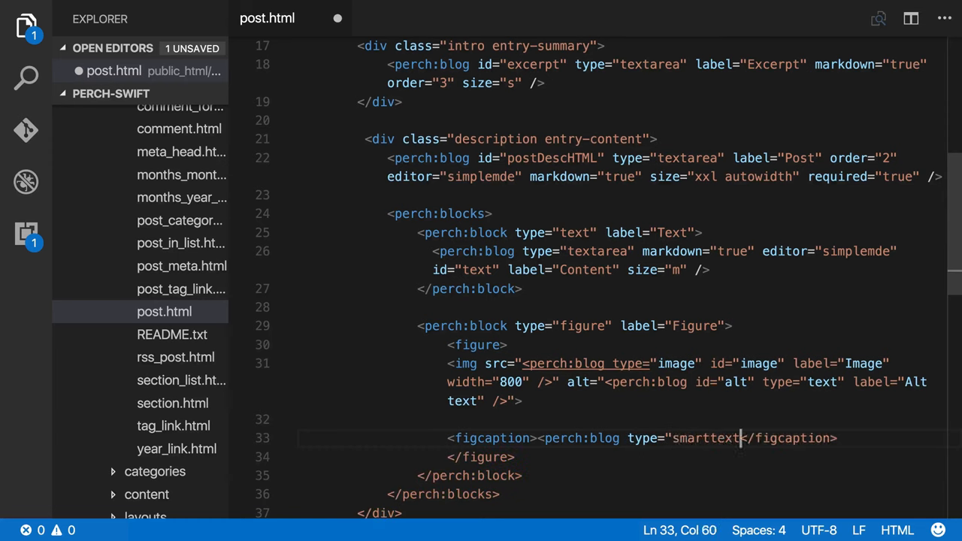
type("id=\"cap")
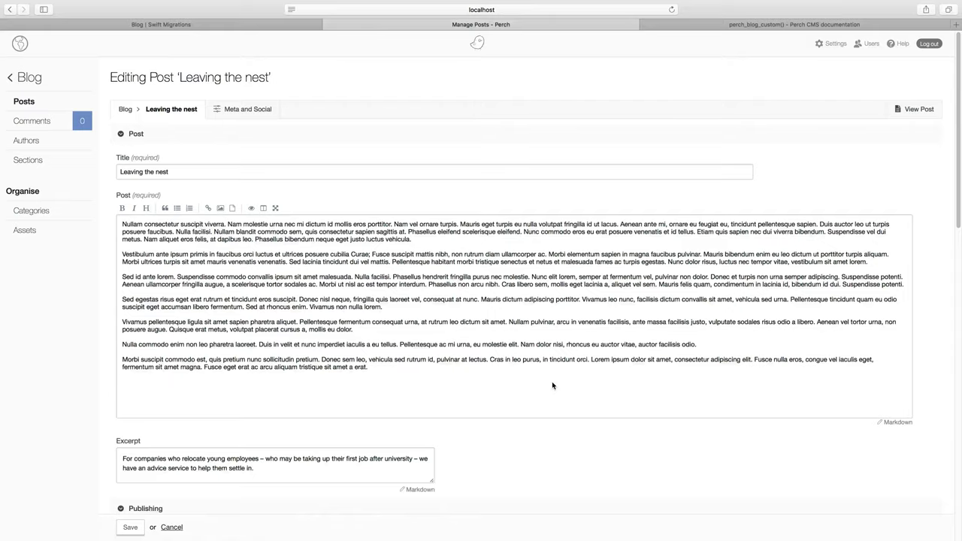
- Scroll down the 'Leaving the nest' edit page to the Text and Figure block choices
scroll("down", 3)
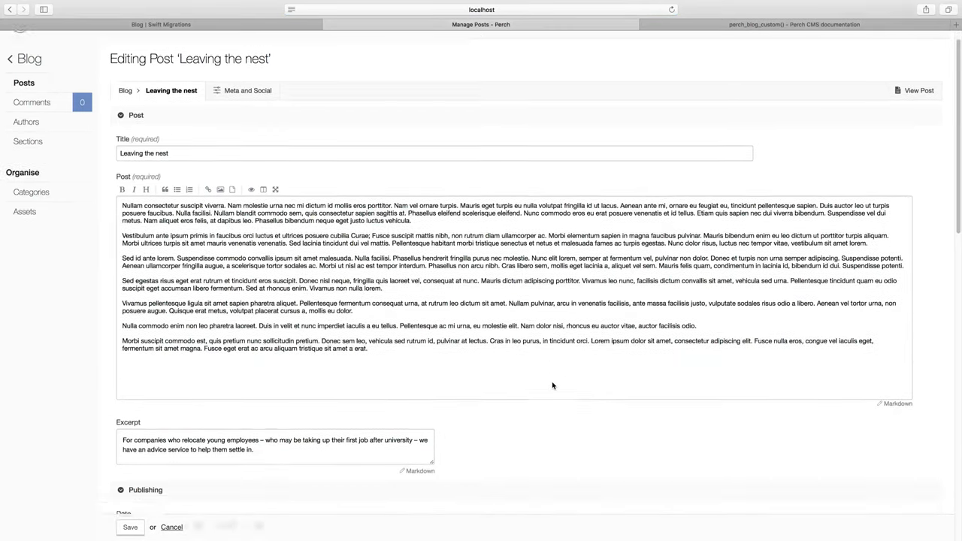
scroll("down", 3)
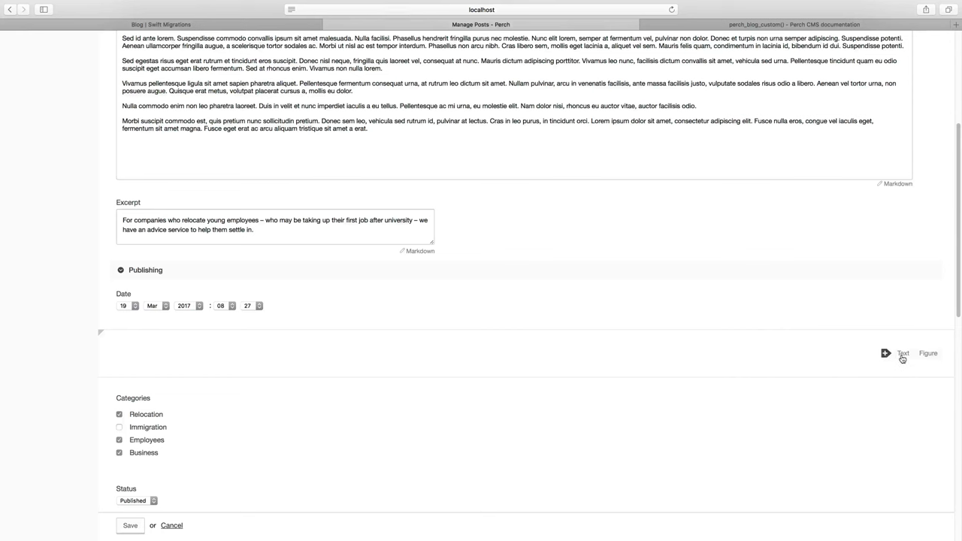
- Add one Text block and one Figure block to the post
left_click(902, 354)
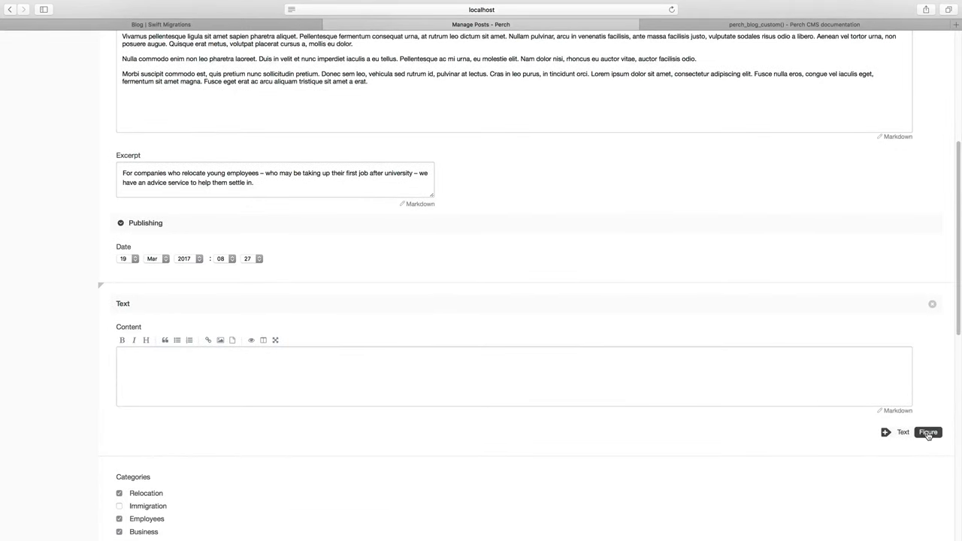
left_click(928, 432)
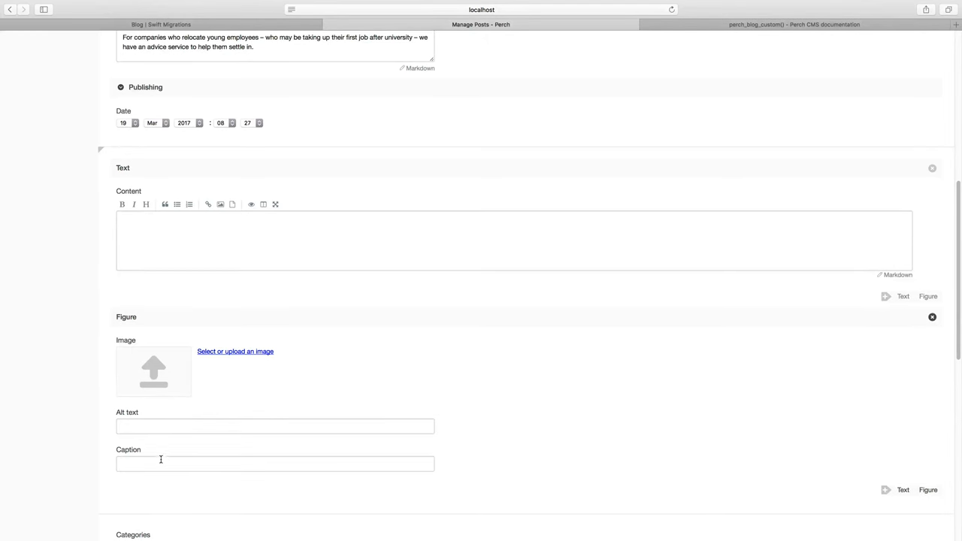
mouse_move(419, 420)
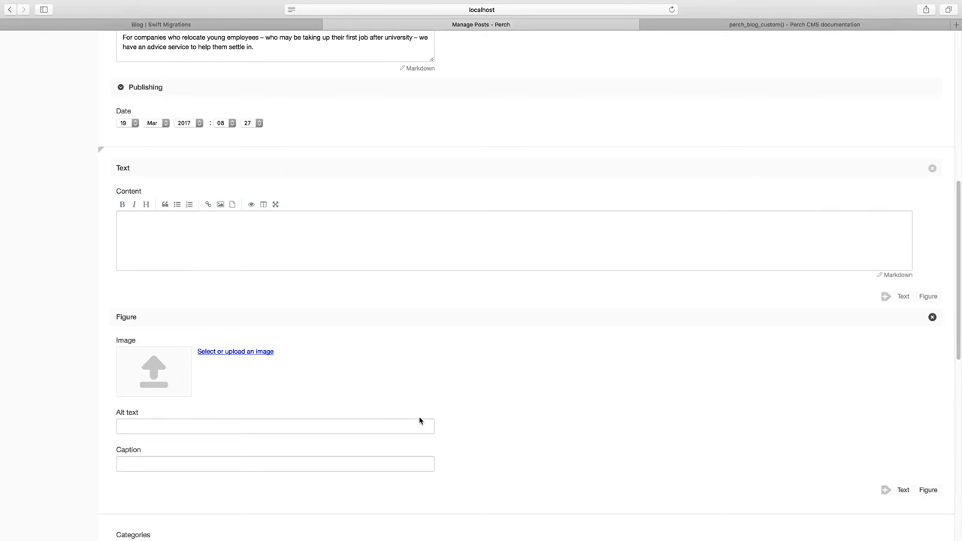
mouse_move(118, 329)
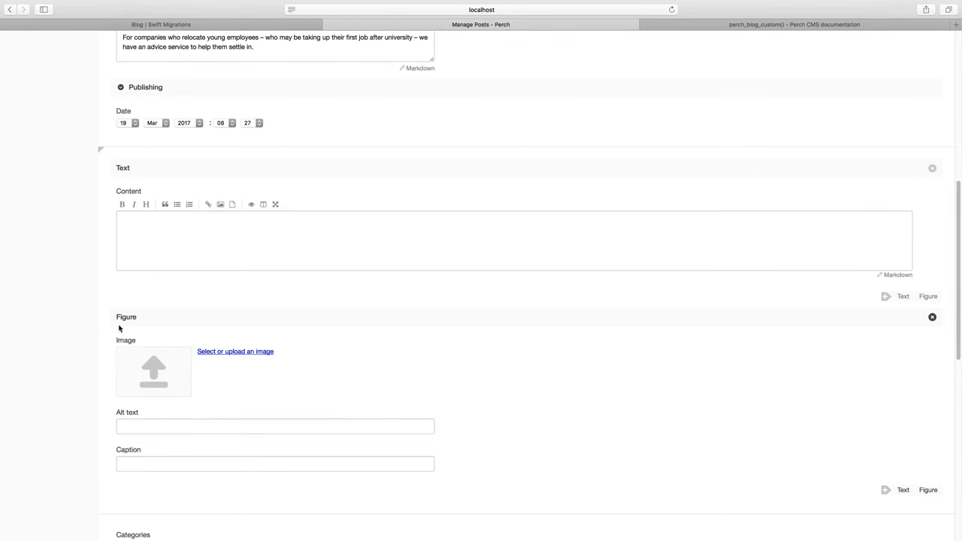